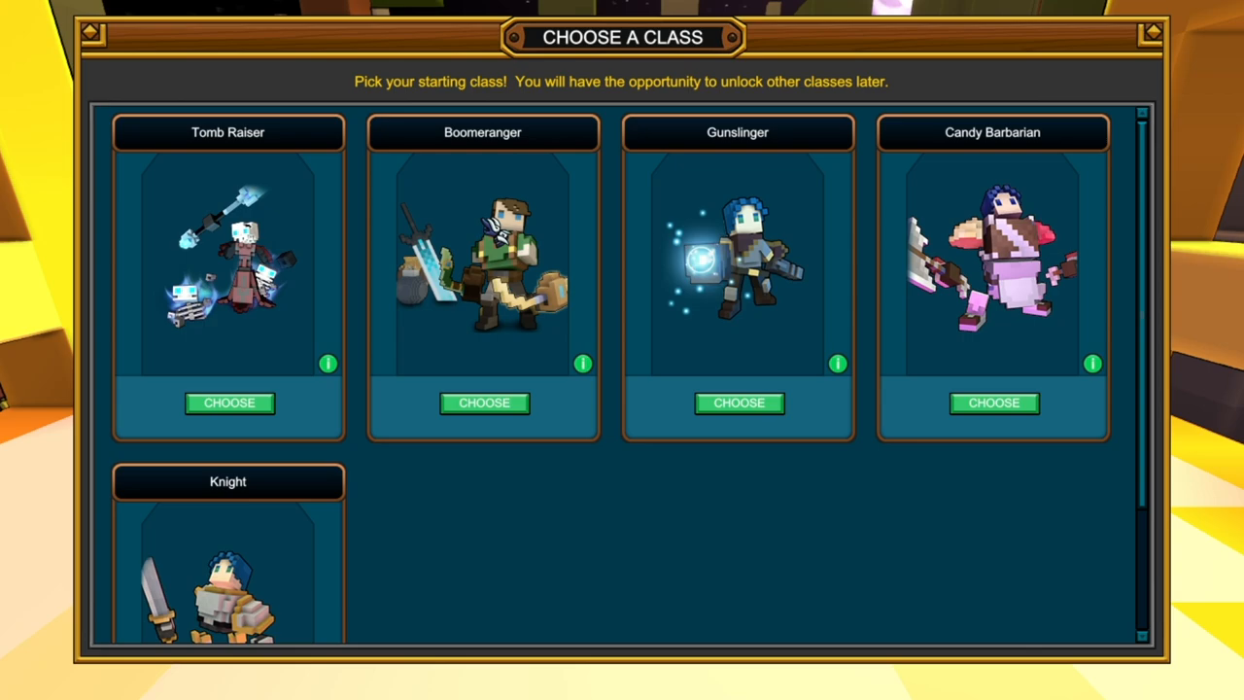
pyautogui.moveTo(327, 363)
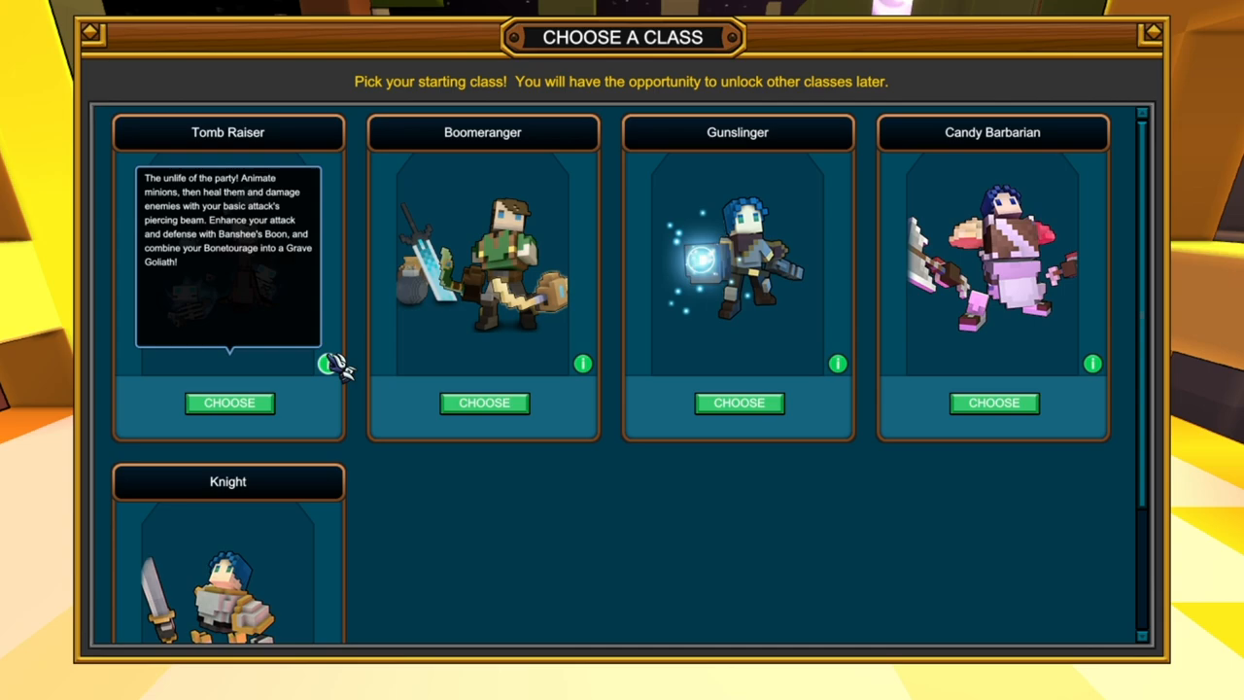
pyautogui.moveTo(582, 364)
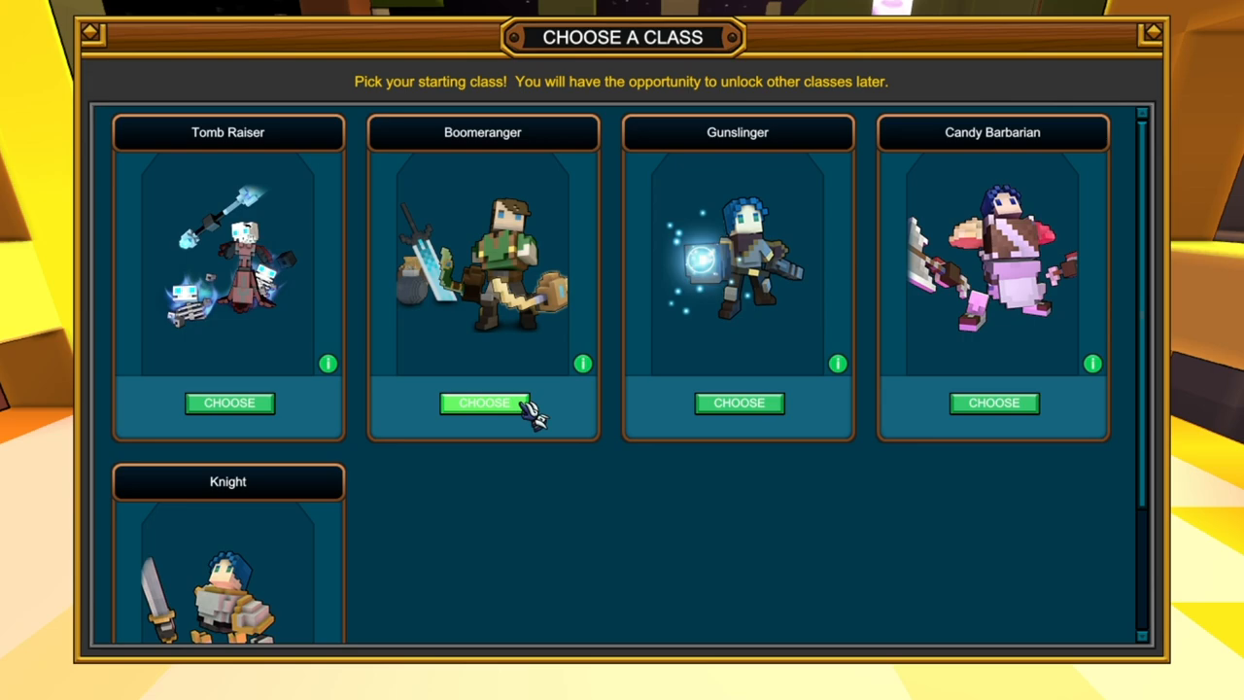
# - Choose Boomeranger as the starting class and continue past the TROVIAN! story dialog
pyautogui.click(483, 402)
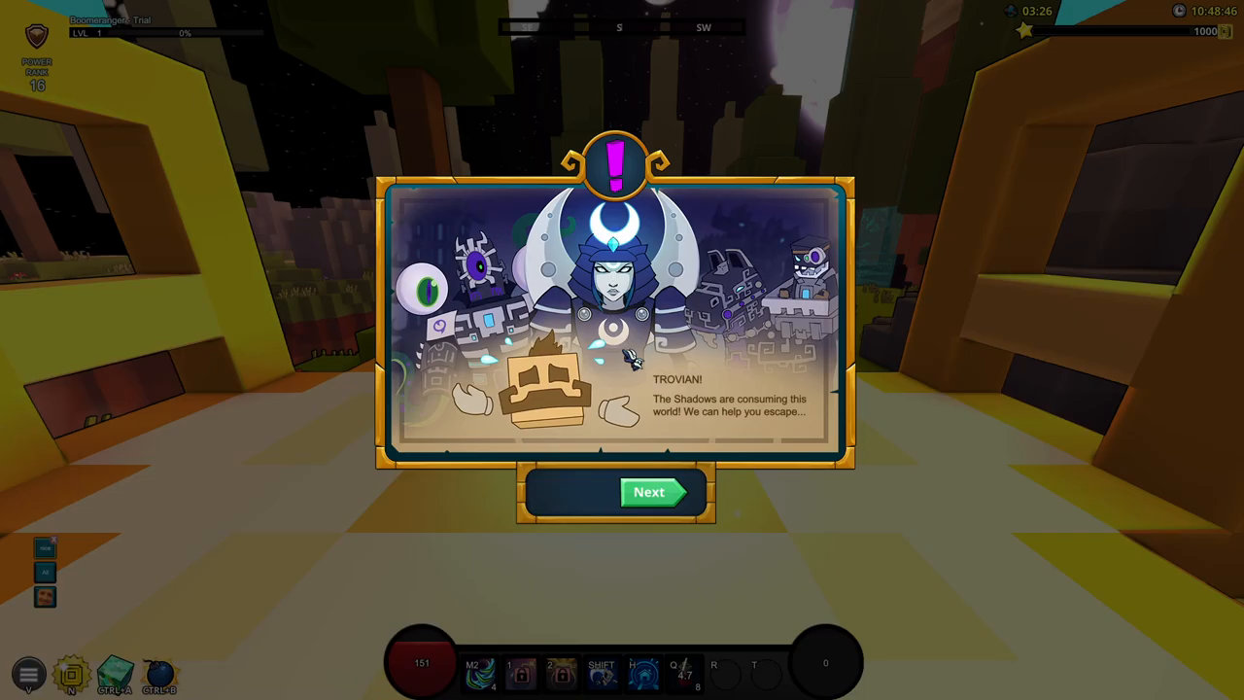
pyautogui.click(648, 491)
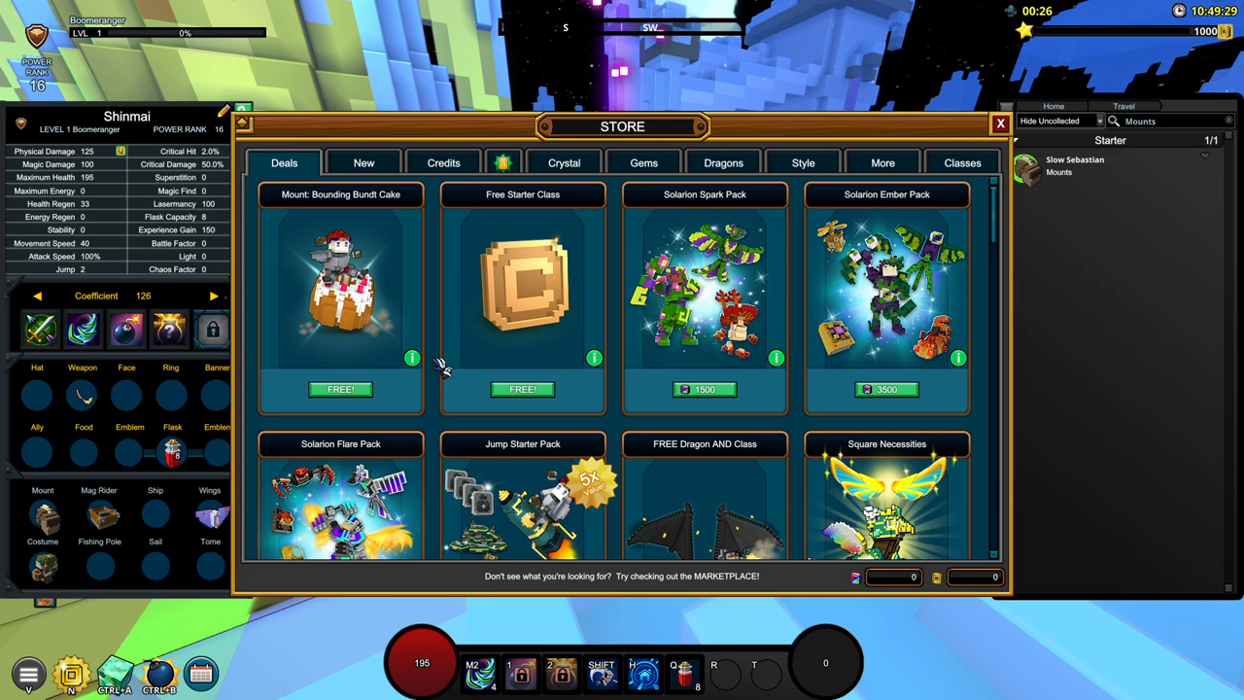
pyautogui.moveTo(593, 367)
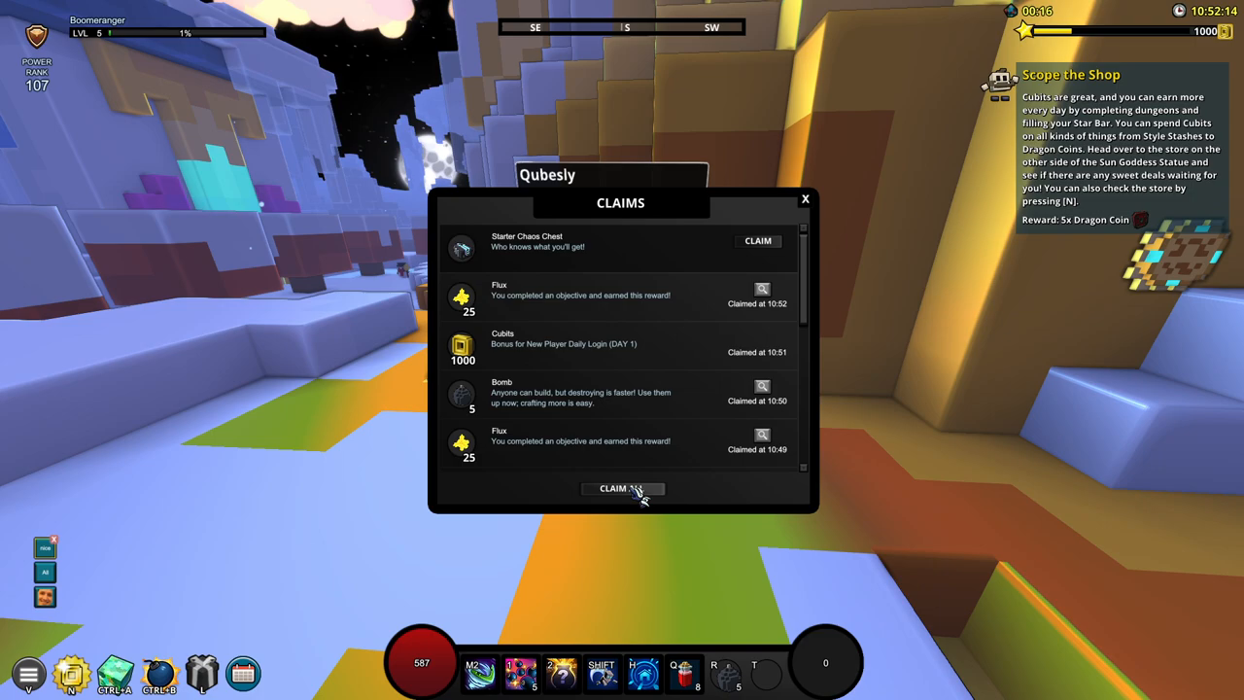
# - Claim all pending rewards (flux, cubits, bombs) at once from the Claims window
pyautogui.click(622, 488)
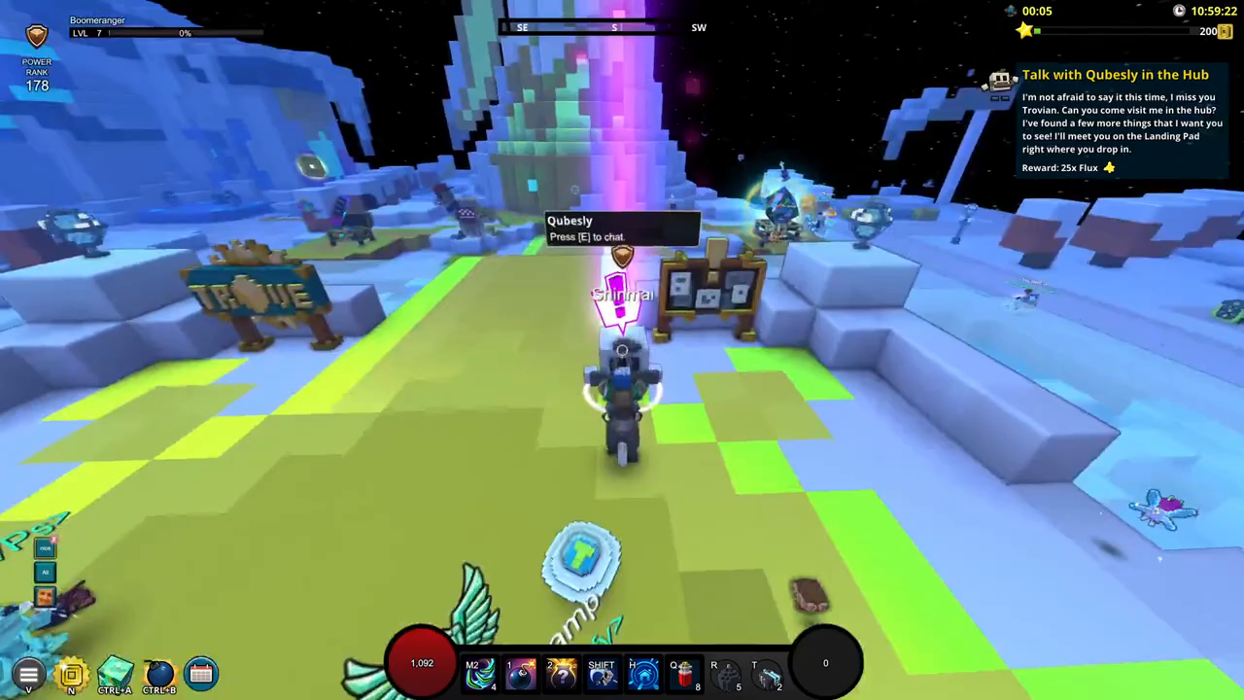
# - Chat with Qubesly on the landing pad using E
pyautogui.press('e')
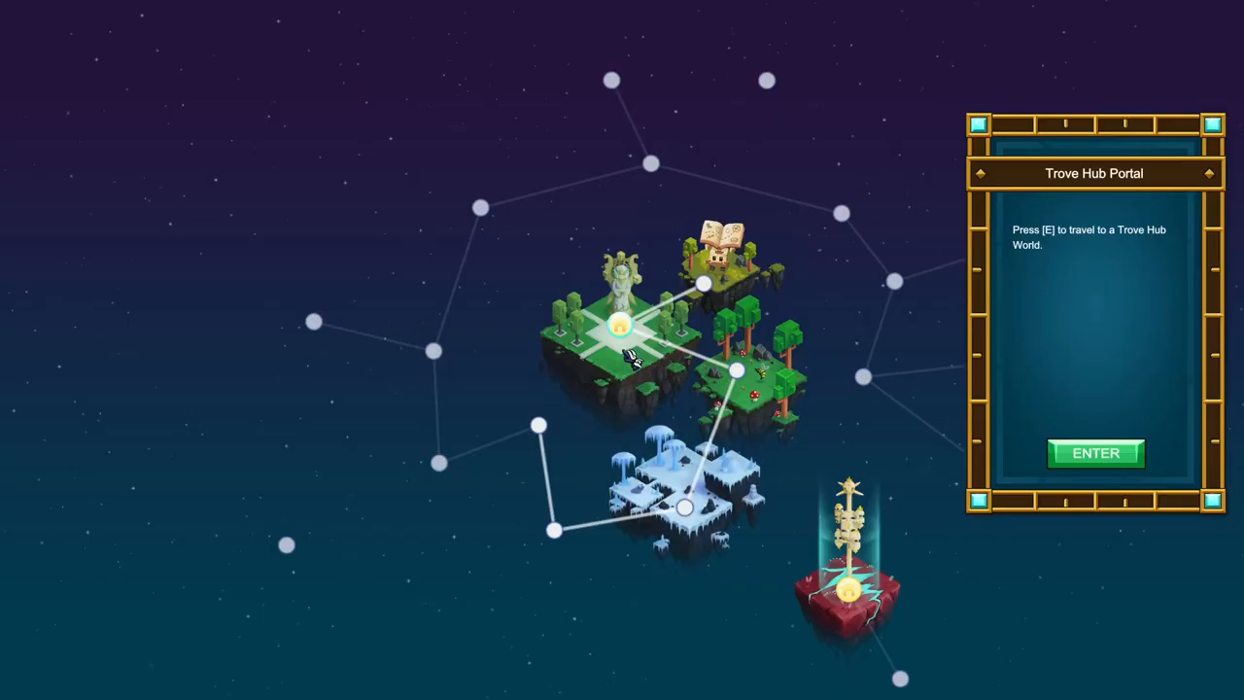
# - Enter the Trove Hub Portal to travel to a hub world
pyautogui.click(1095, 453)
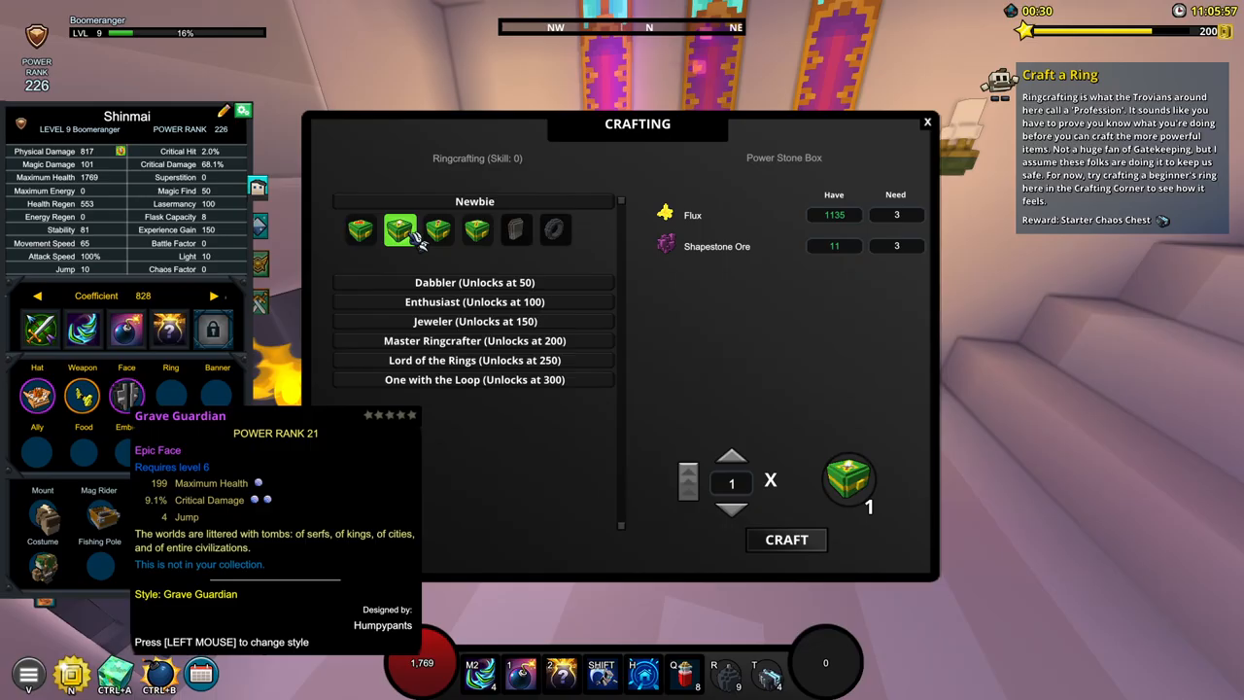
# - Select the Newbie ring recipe at the Ringcrafting station to craft it
pyautogui.click(785, 539)
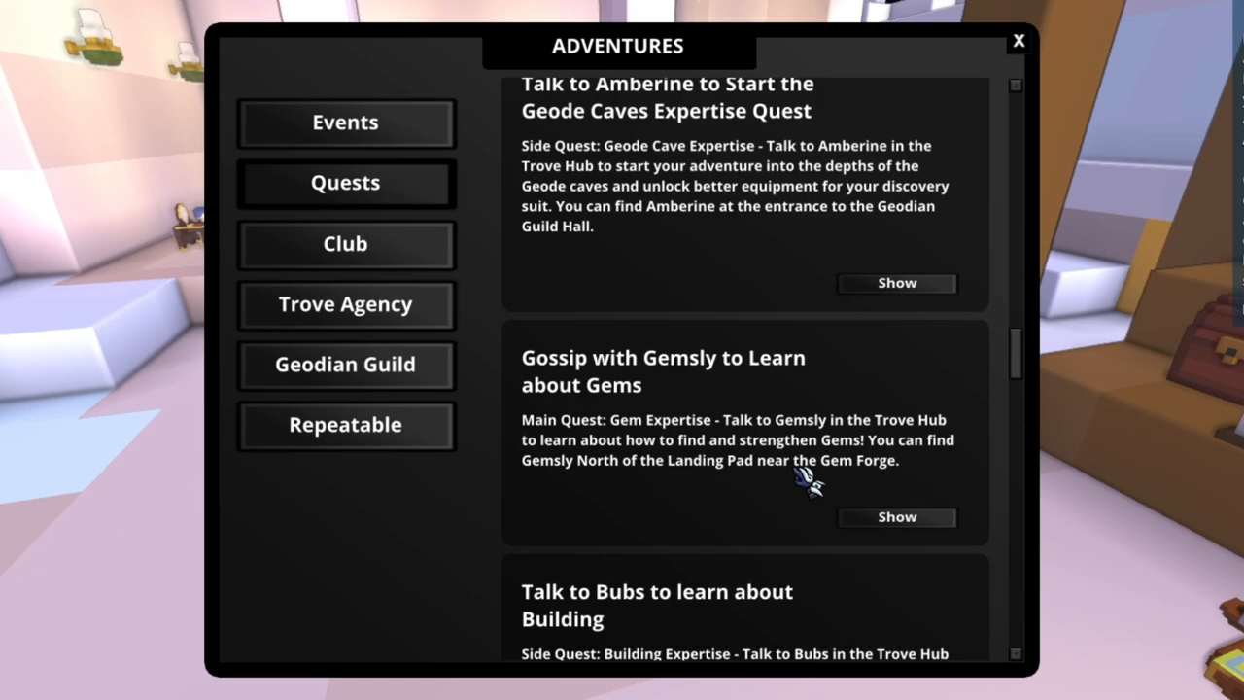
# - Show the Gossip with Gemsly quest in the tracker and close the Adventures window
pyautogui.click(896, 517)
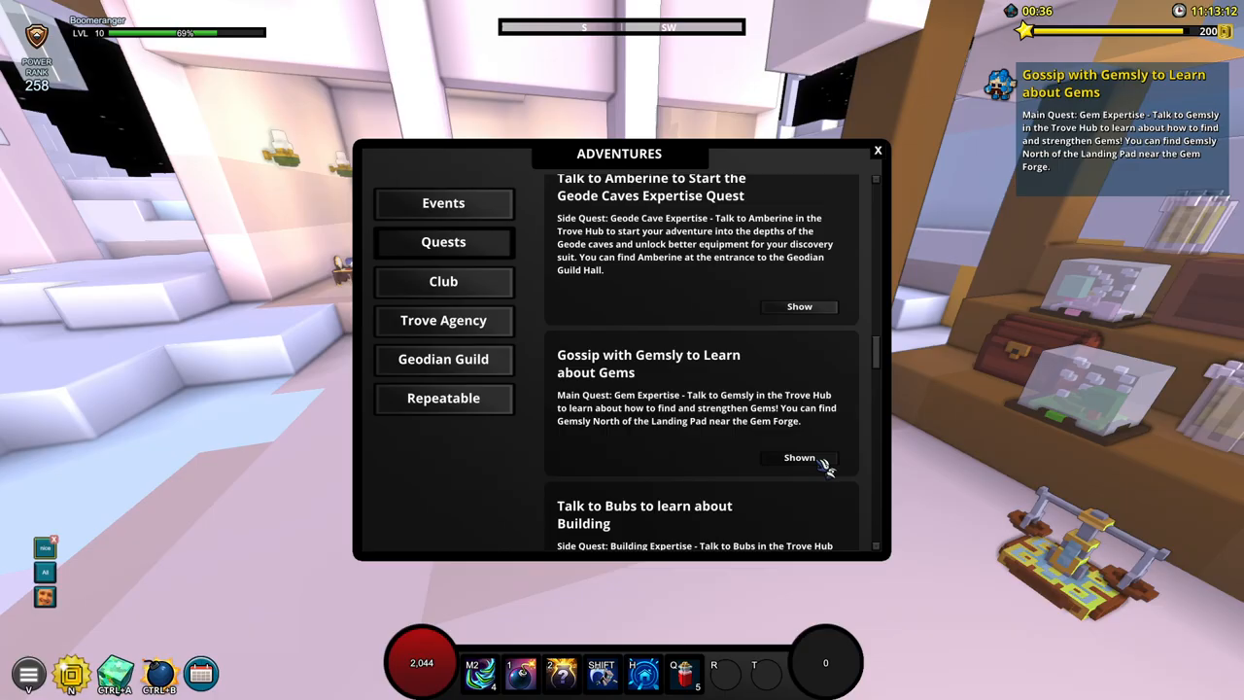
pyautogui.click(876, 149)
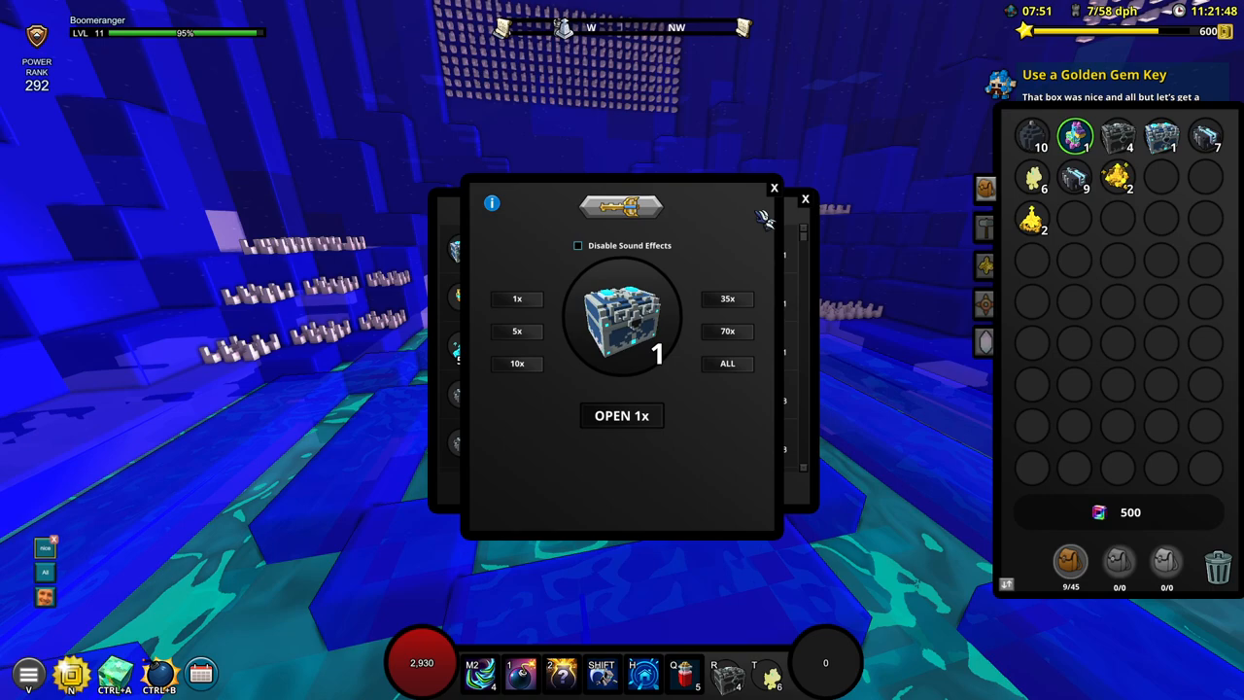
# - Unbox the gem box, claim the Stunburst gem reward and close the claims list
pyautogui.click(621, 415)
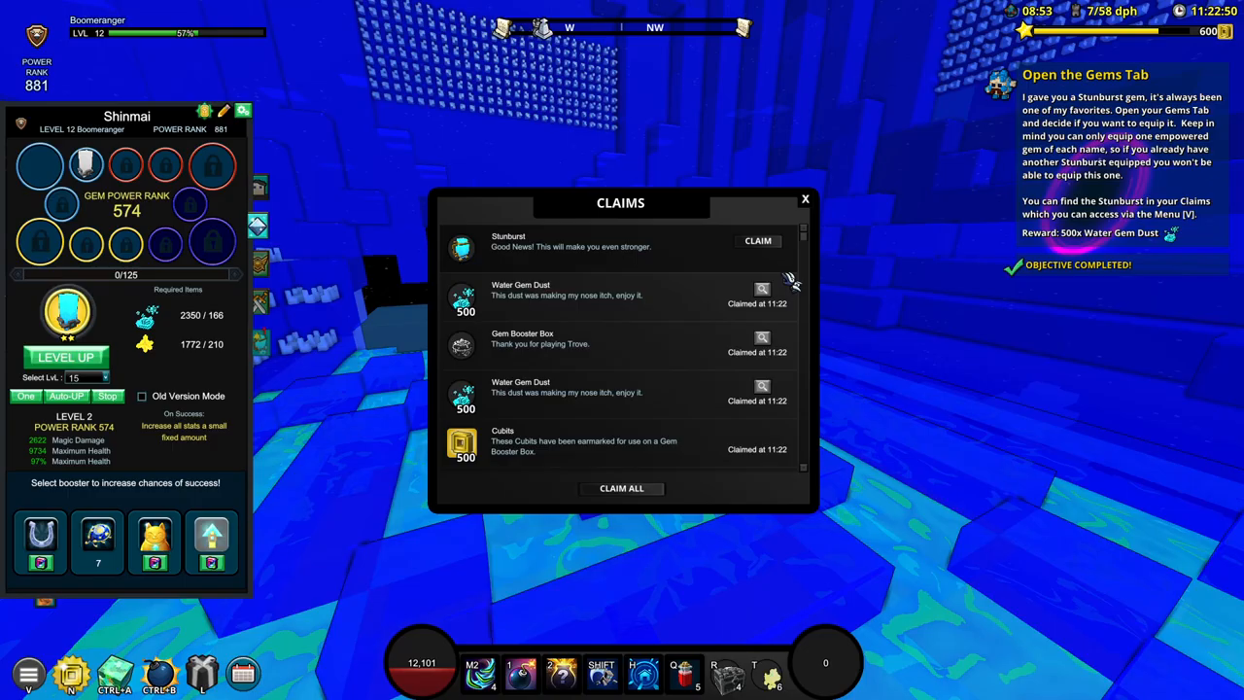
pyautogui.click(758, 240)
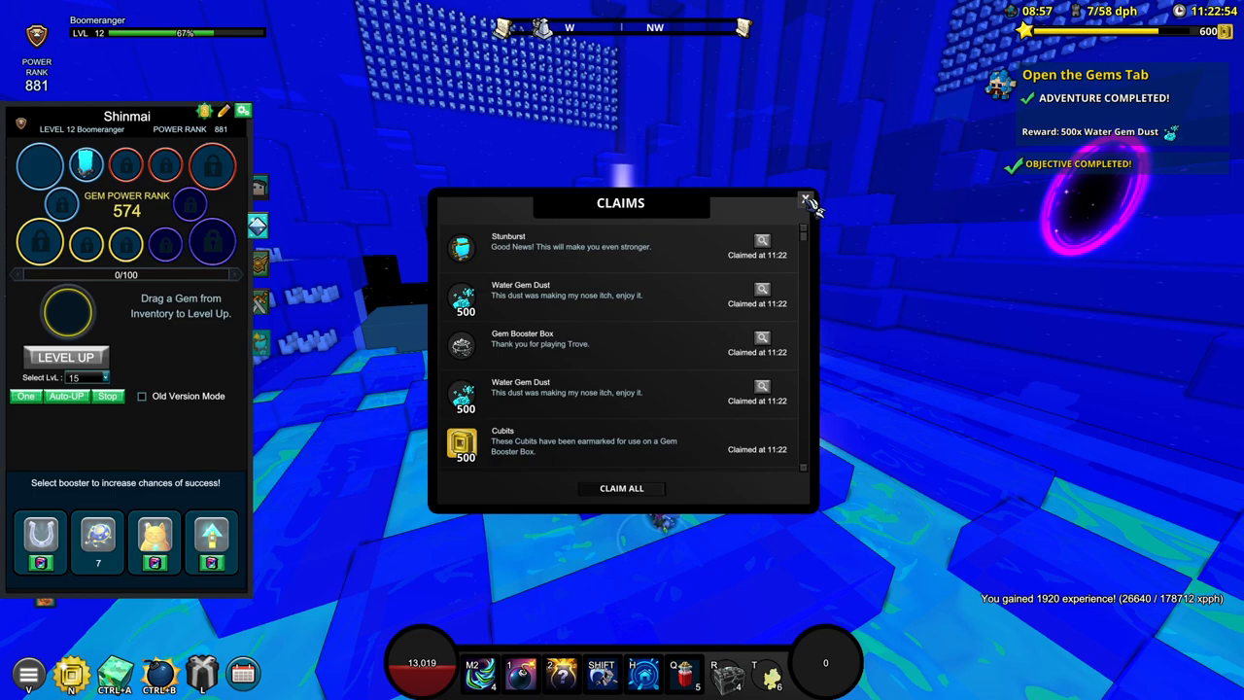
pyautogui.click(807, 201)
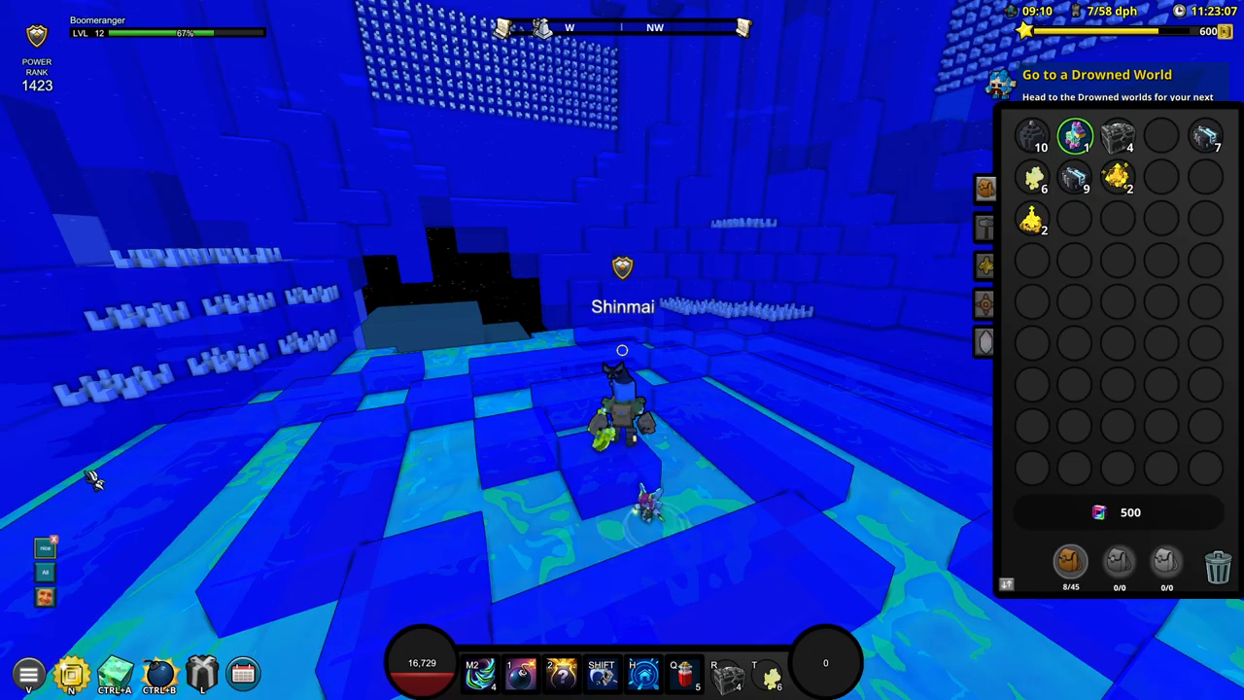
# - Bring up the menu to reach the Claims window
pyautogui.click(73, 674)
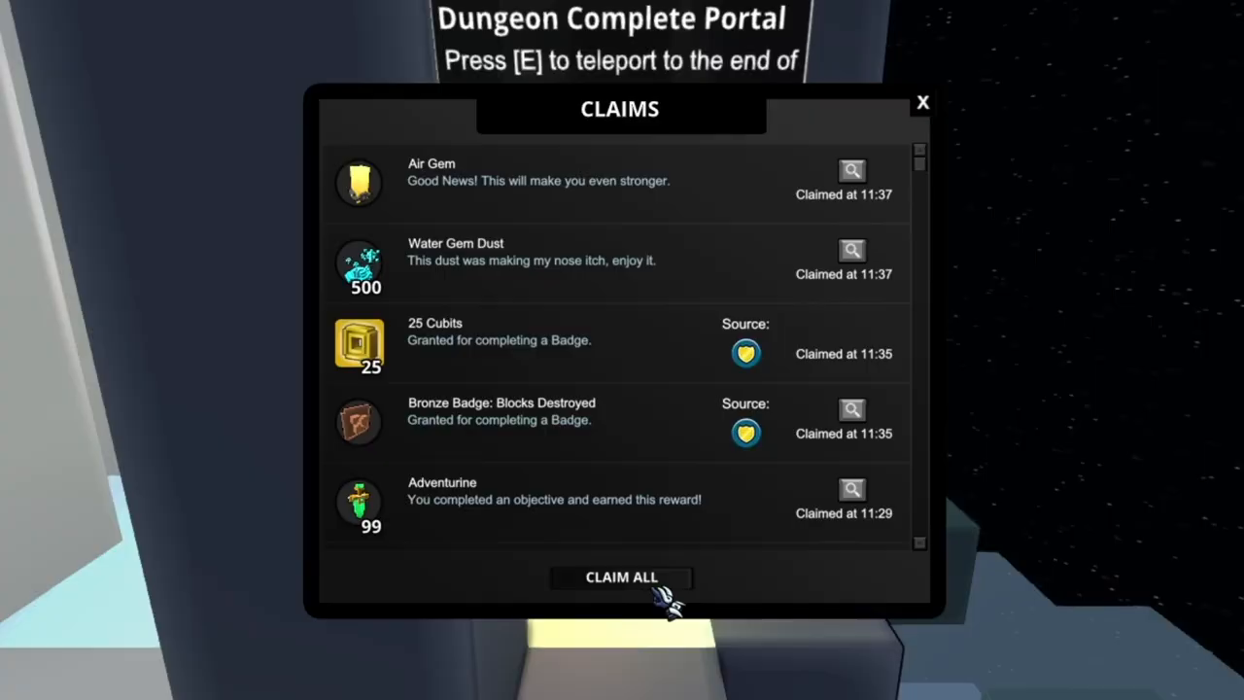
# - Claim all remaining rewards before heading through the dungeon
pyautogui.click(620, 576)
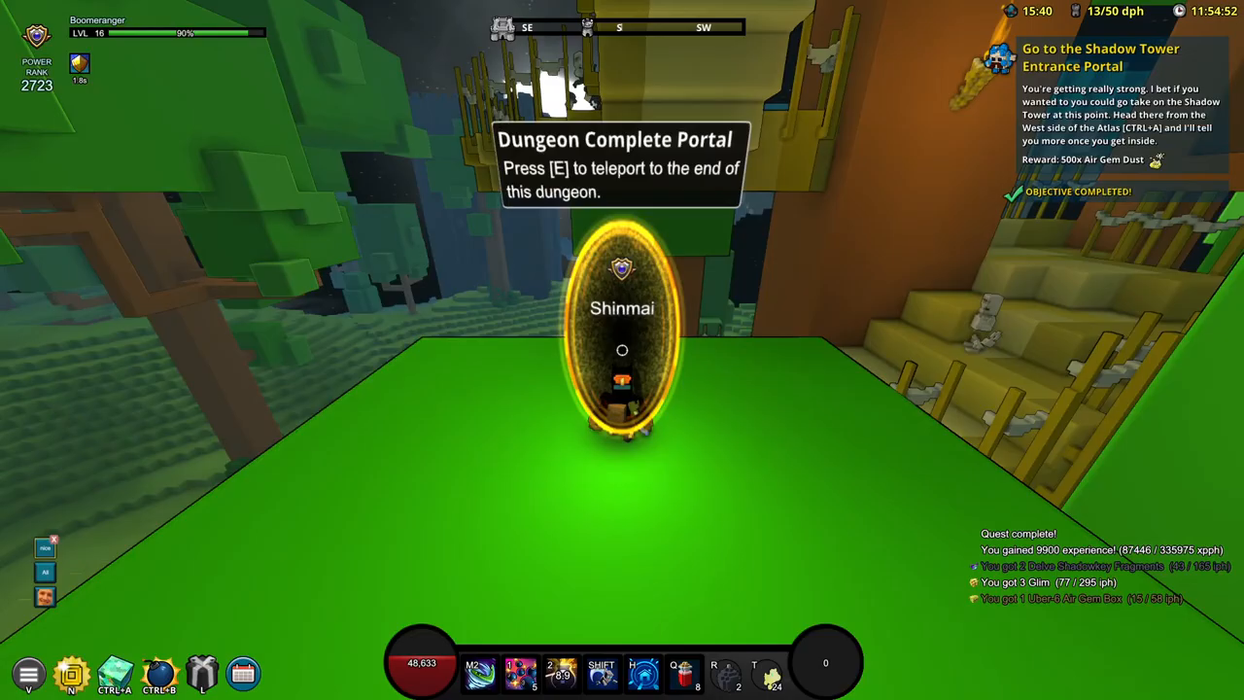
pyautogui.press('e')
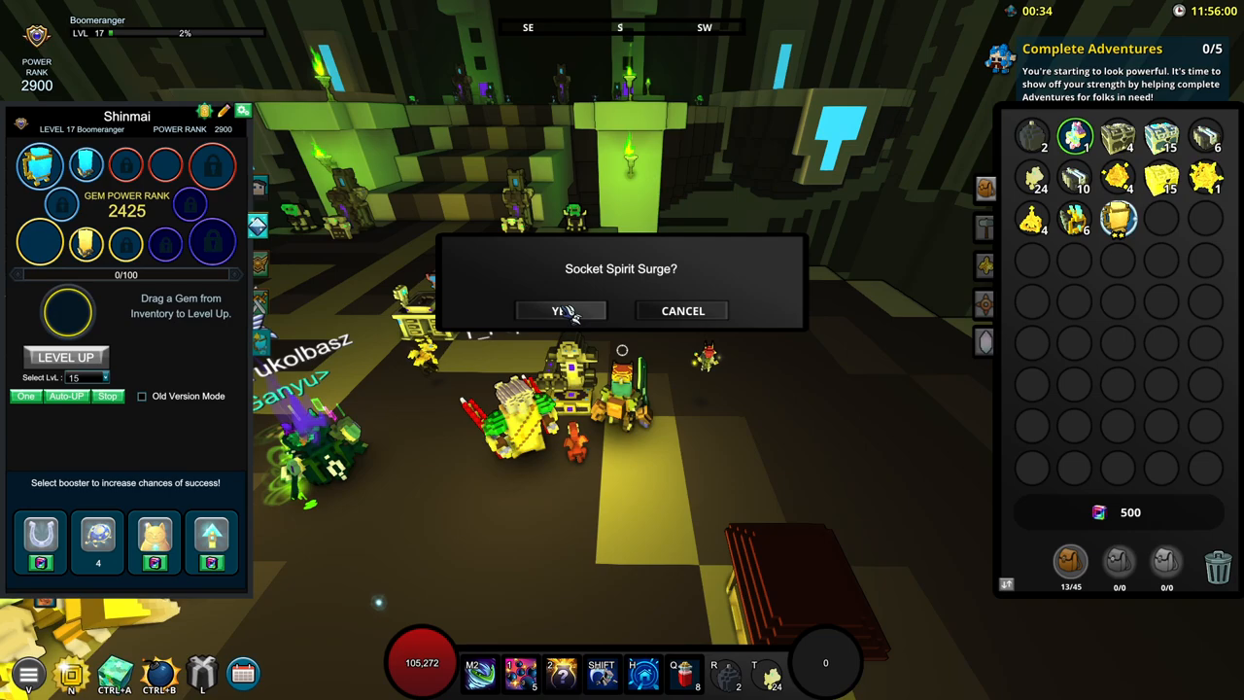
# - Confirm Yes to socket the Spirit Surge gem
pyautogui.click(560, 310)
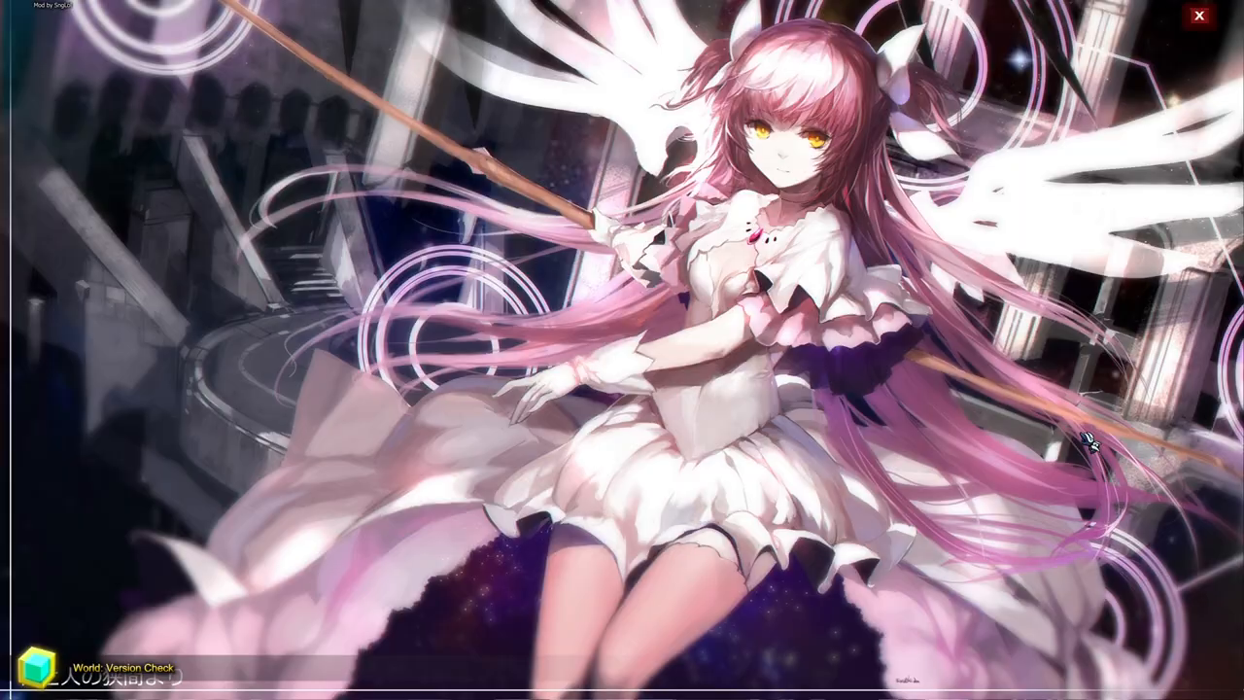
# - Leave the current location and join a fire adventure world
pyautogui.click(1198, 15)
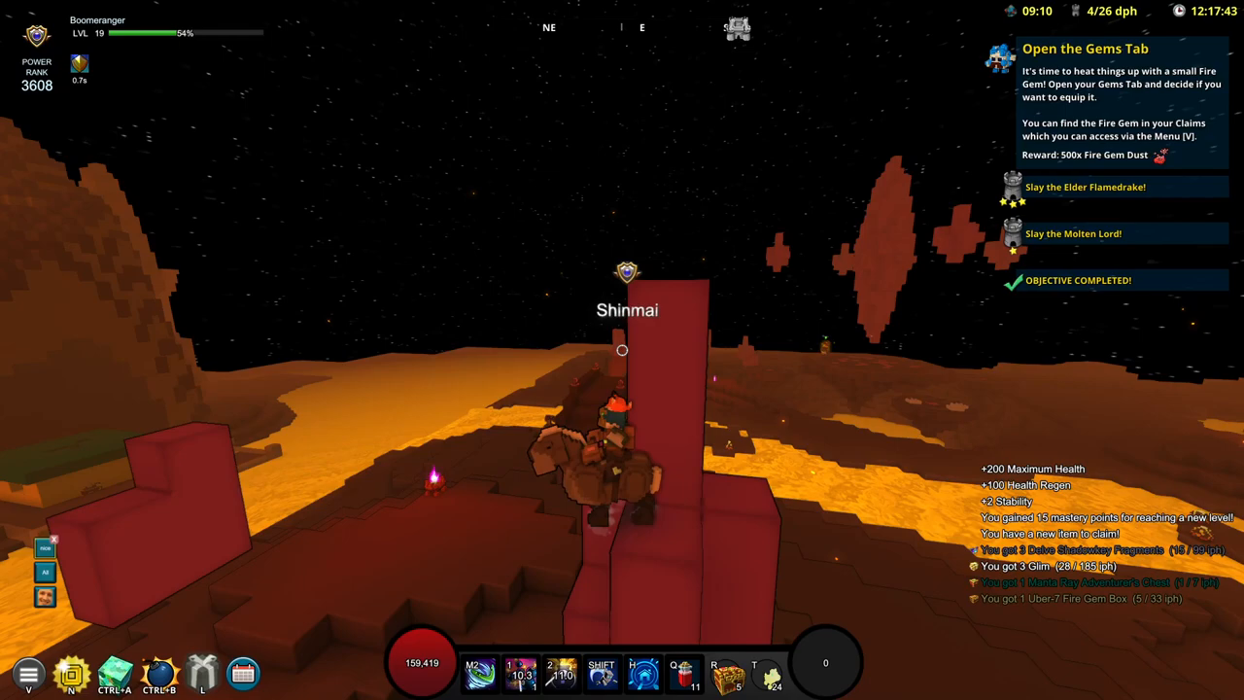
# - Socket the Fire Gem into the Boomeranger's gem slot and confirm it
pyautogui.press('v')
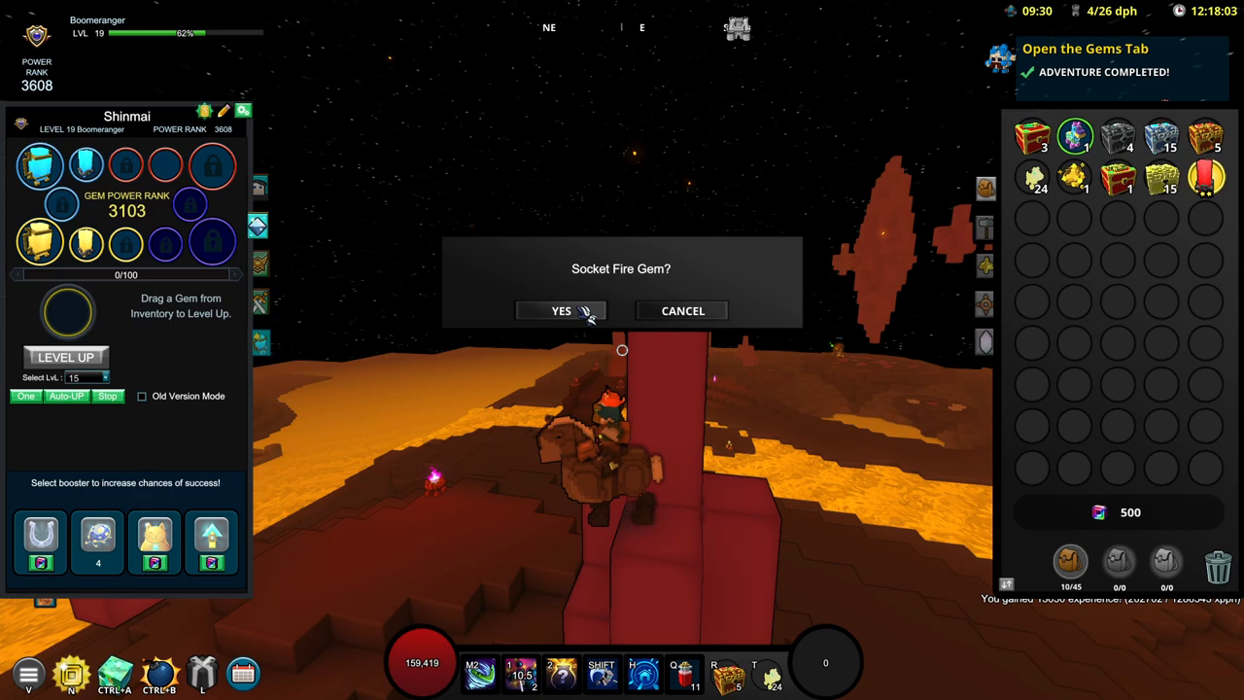
pyautogui.click(561, 310)
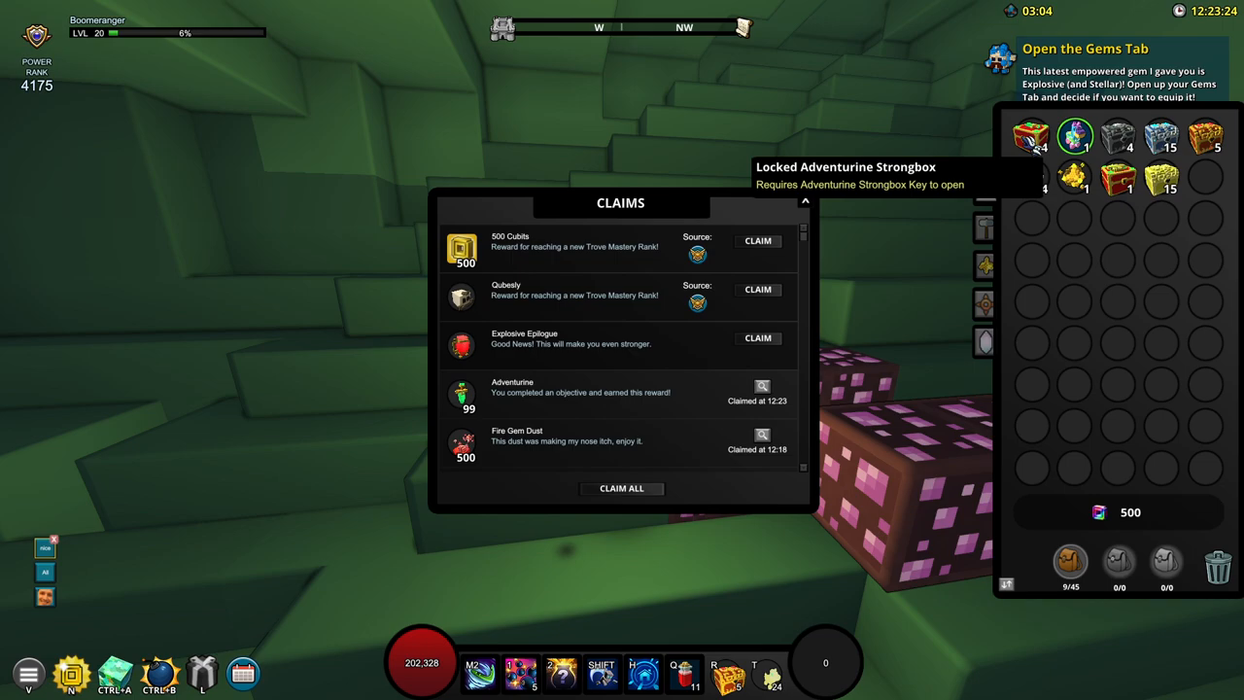
# - Claim the pending level 20 rewards from the claims list
pyautogui.click(621, 487)
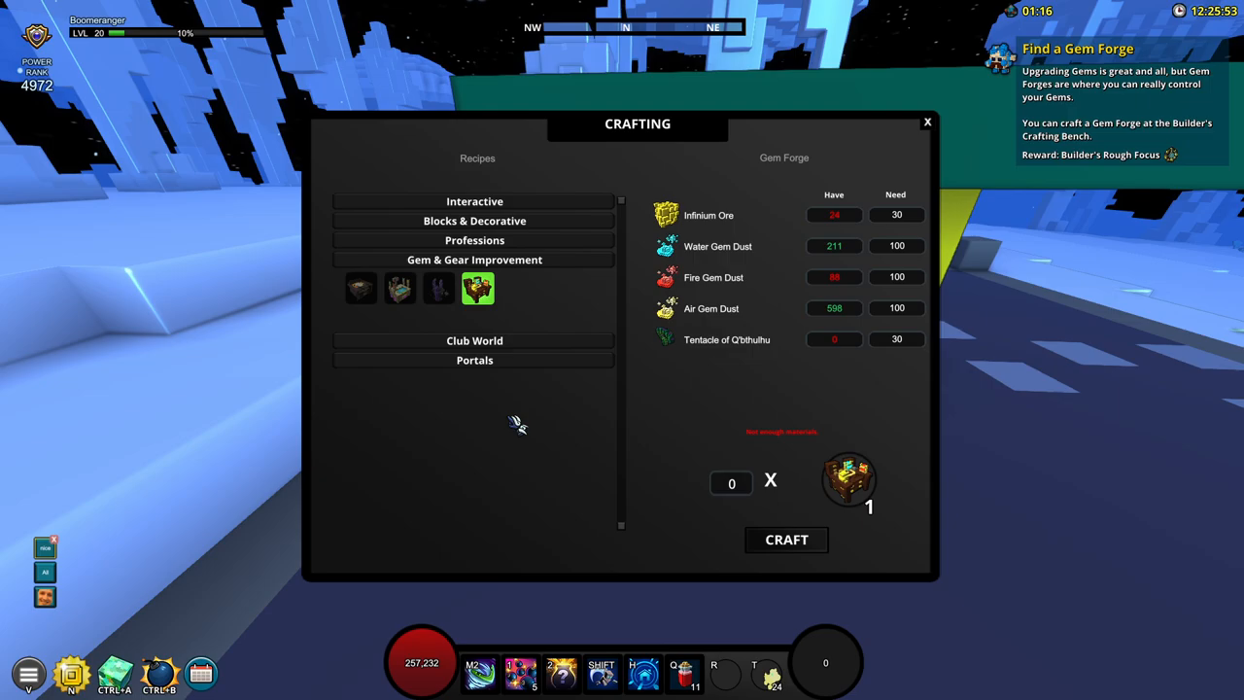
# - Close the crafting recipes after reviewing the Gem Forge requirements
pyautogui.click(926, 121)
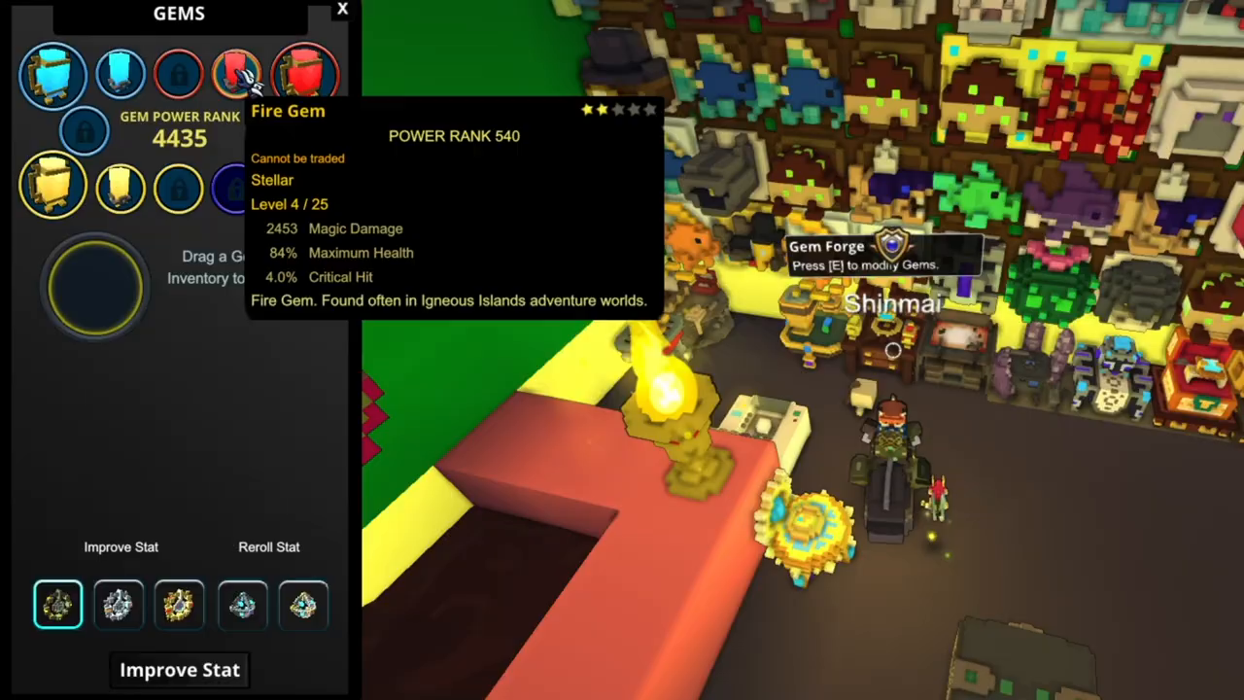
# - Select the socketed Fire Gem at the Gem Forge for stat improvement
pyautogui.click(305, 75)
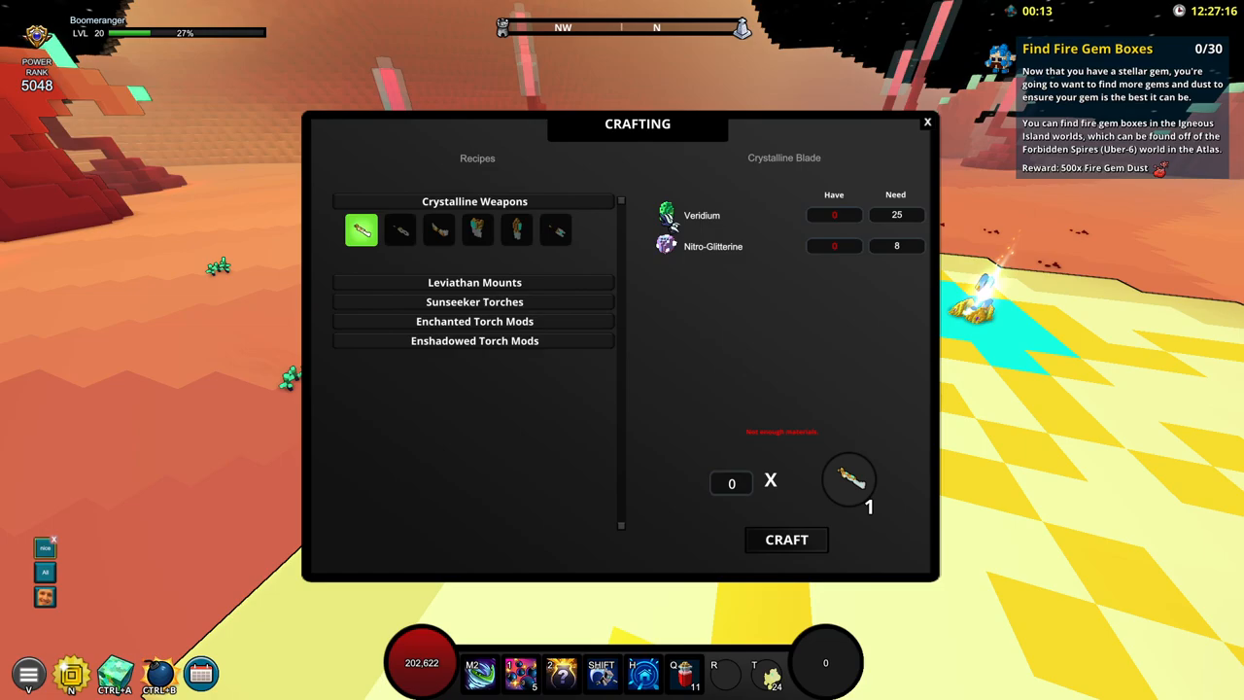
# - Close the crafting window after reviewing the Crystalline Blade recipe
pyautogui.click(926, 121)
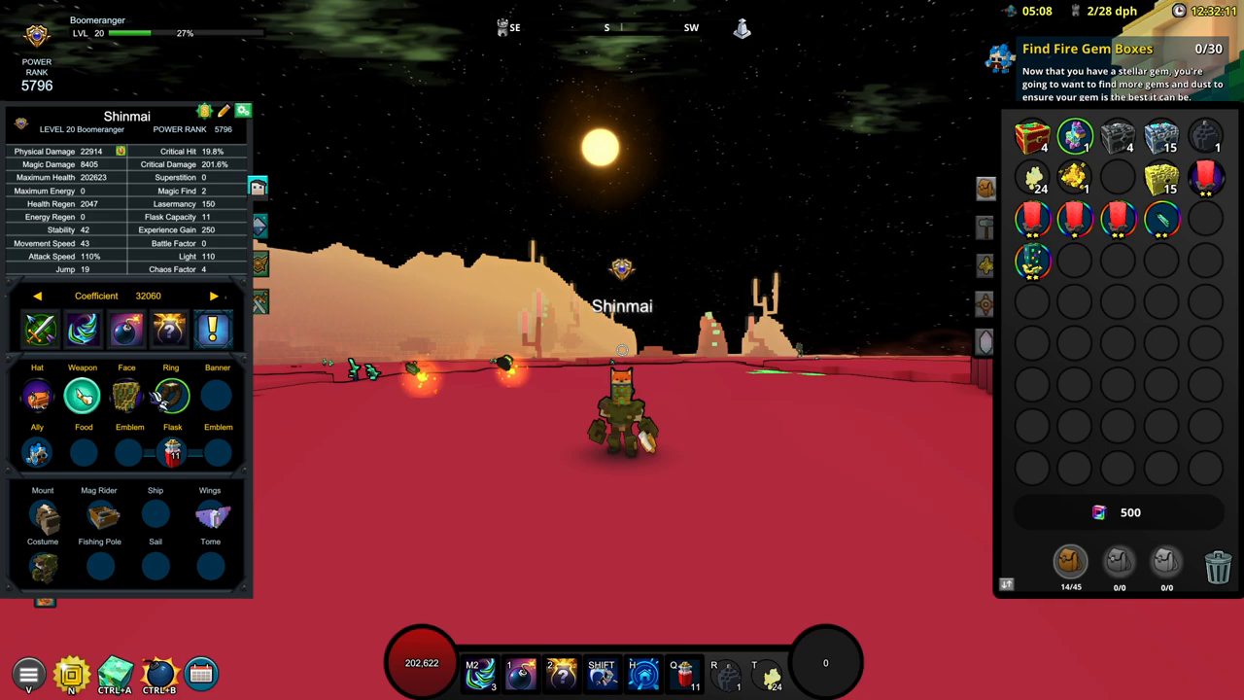
pyautogui.moveTo(37, 394)
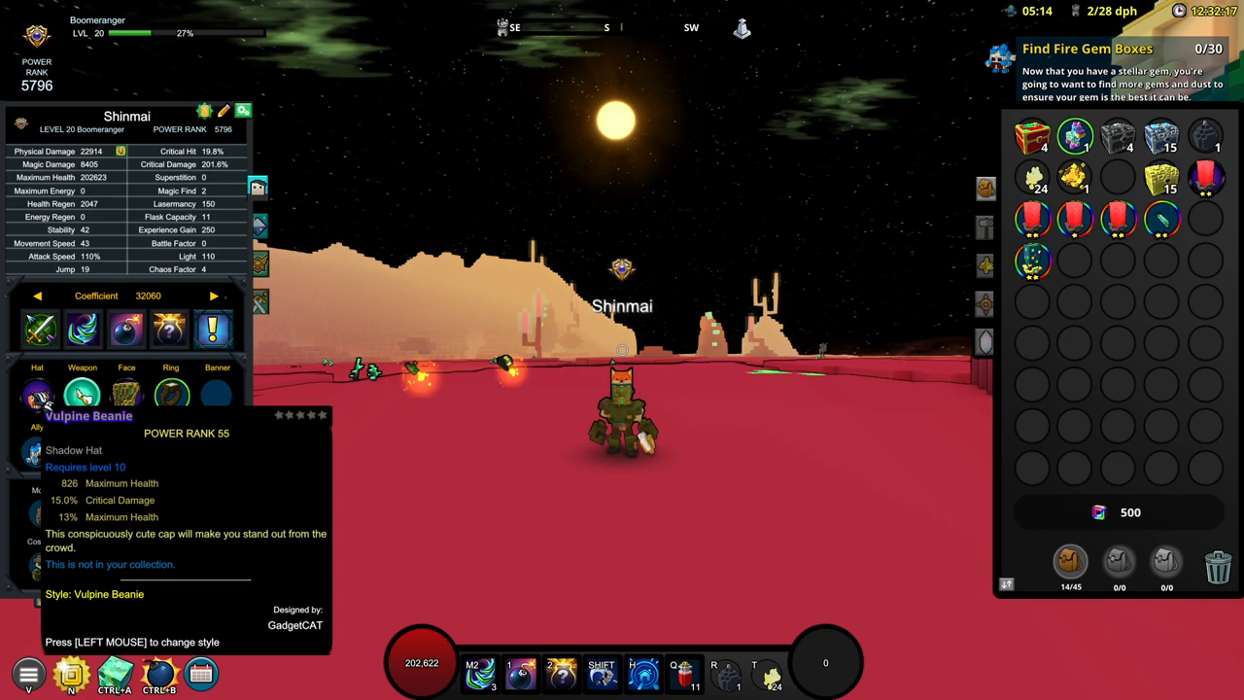